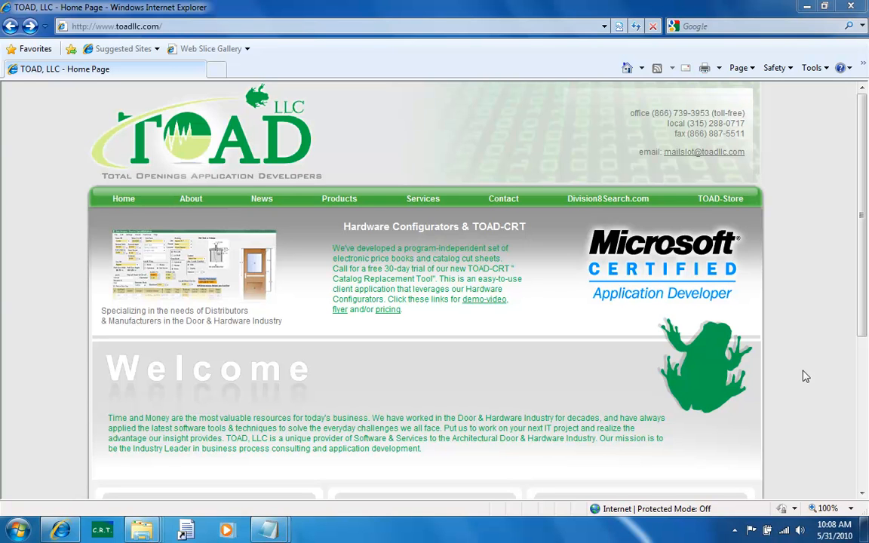
{"action": "mouse_move", "coordinate": [866, 240]}
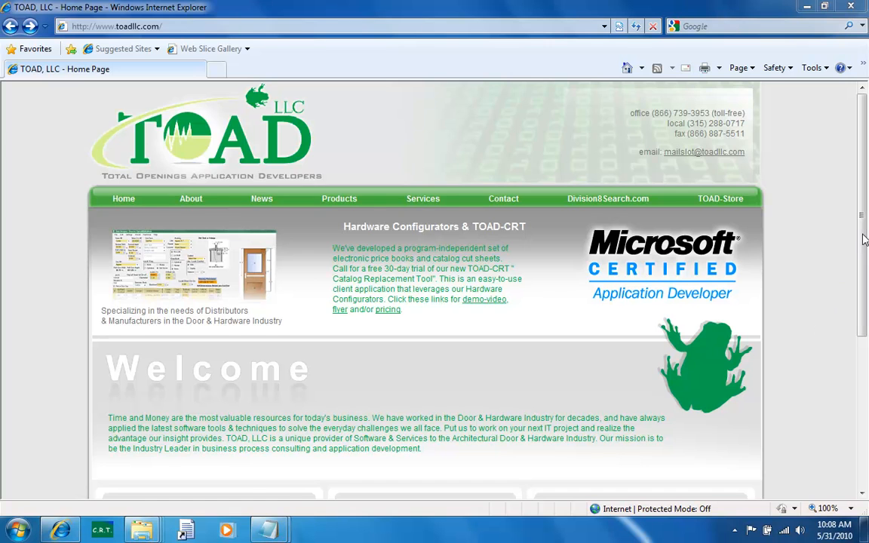
- Follow the Add-Libs (PDF Management Tool) link from the TOAD page and look over add-libs.com
{"action": "scroll", "scroll_direction": "down", "scroll_amount": 3}
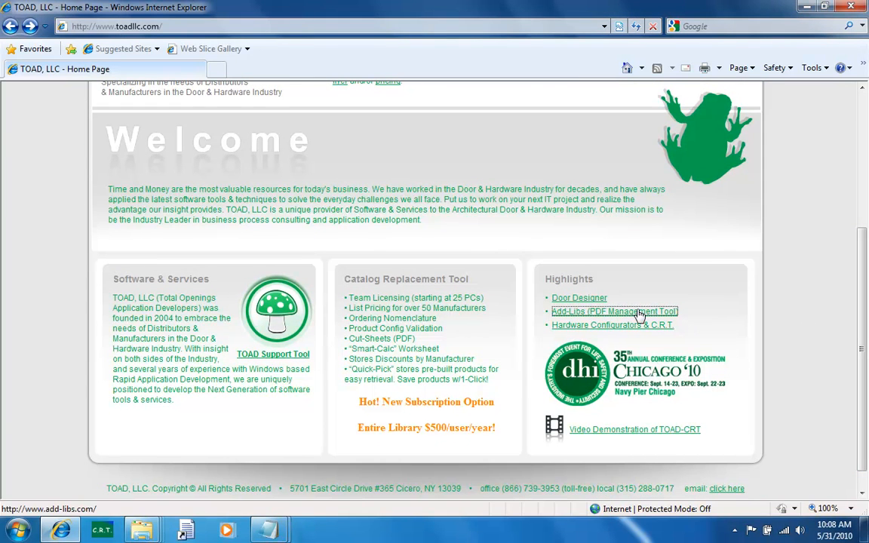
{"action": "left_click", "coordinate": [613, 311]}
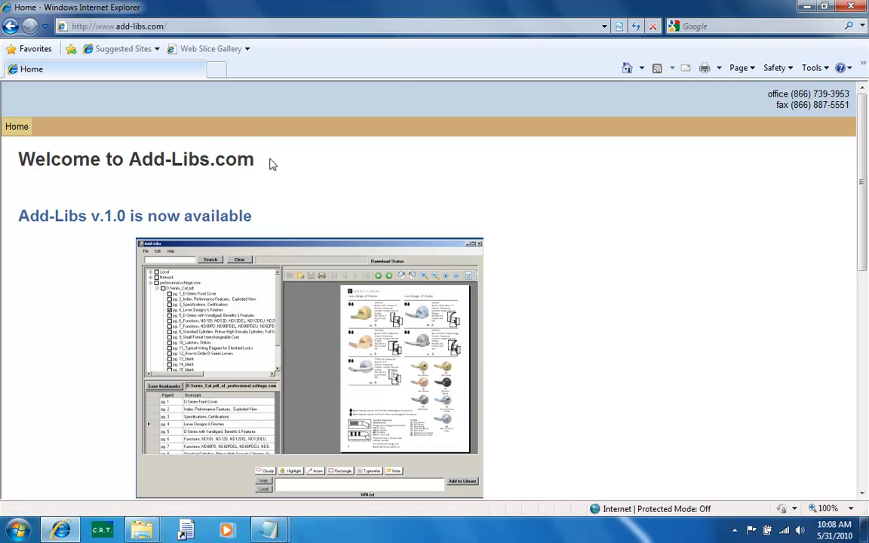
{"action": "scroll", "scroll_direction": "down", "scroll_amount": 3}
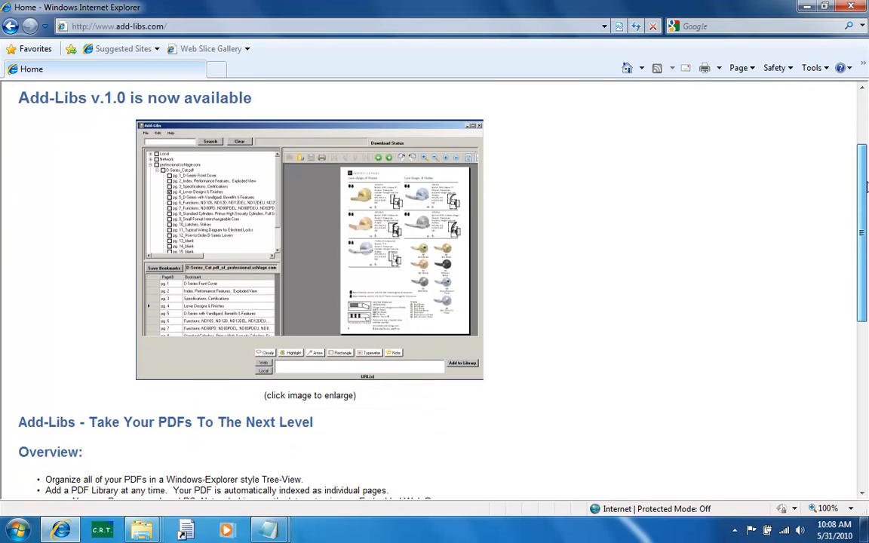
{"action": "scroll", "scroll_direction": "down", "scroll_amount": 3}
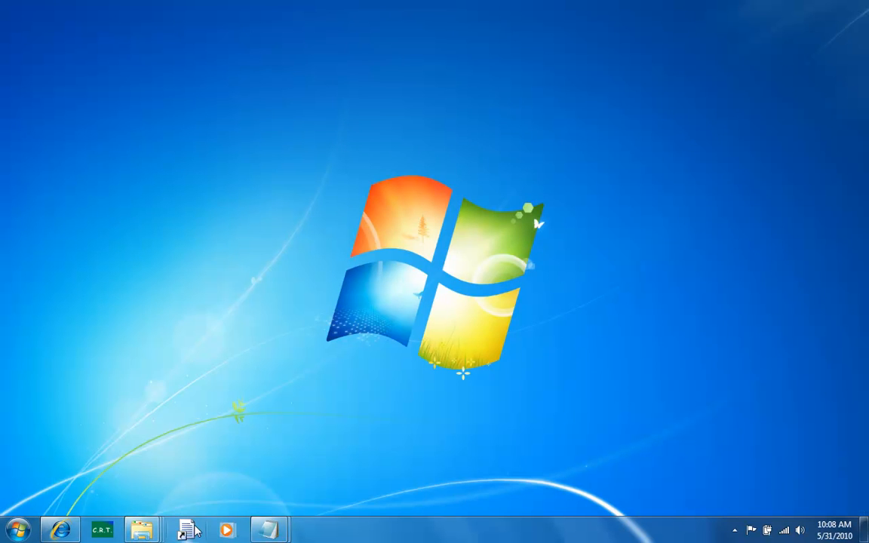
- Launch Add-Libs from the taskbar, showing its library tree and empty viewer
{"action": "left_click", "coordinate": [185, 528]}
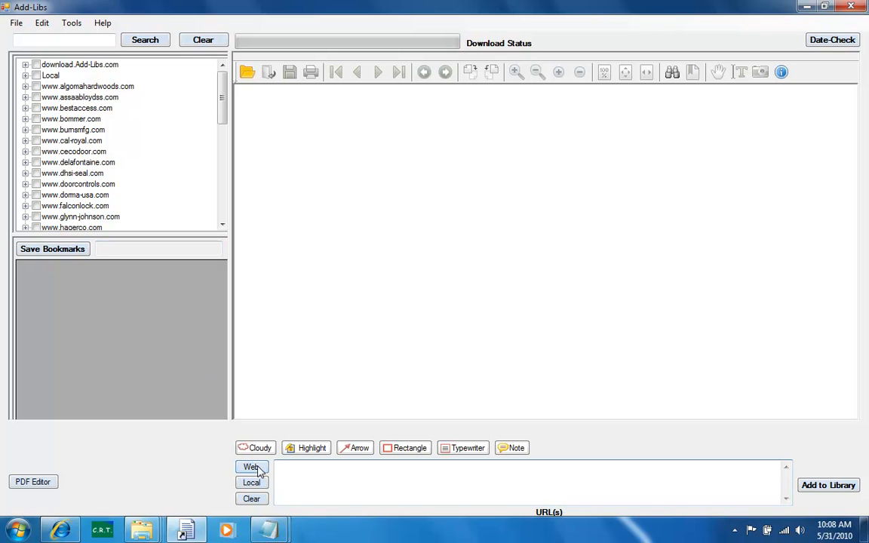
- Browse to eliasoncorp.com's Sweets Catalog PDF in the built-in browser and copy its URL into the list
{"action": "left_click", "coordinate": [250, 467]}
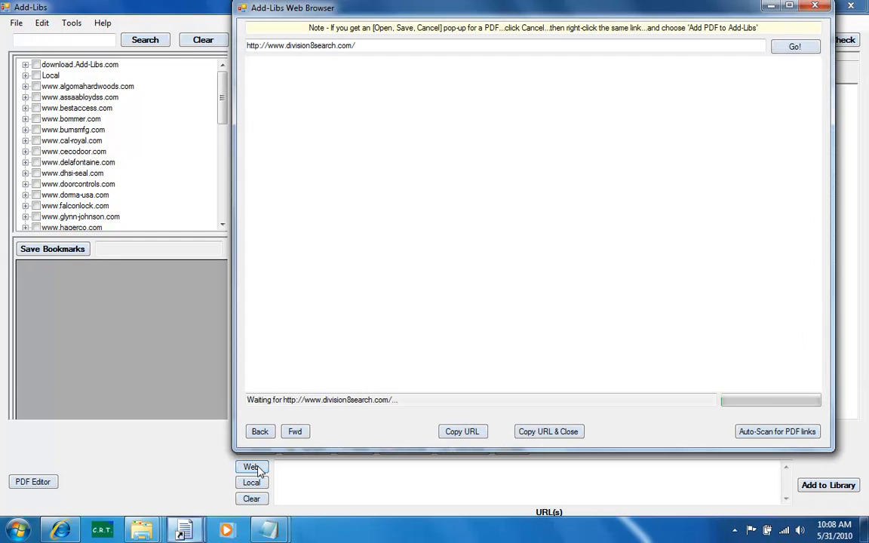
{"action": "left_click", "coordinate": [789, 6]}
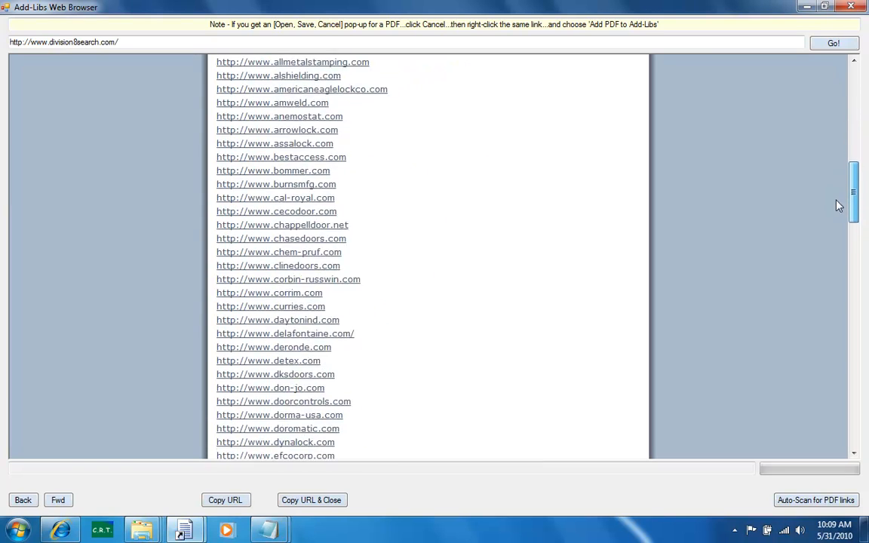
{"action": "scroll", "scroll_direction": "down", "scroll_amount": 3}
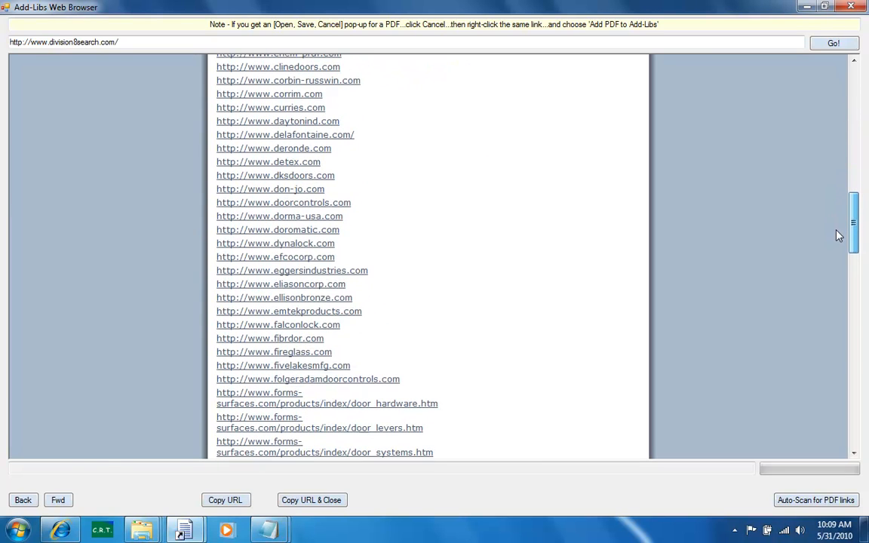
{"action": "left_click", "coordinate": [280, 284]}
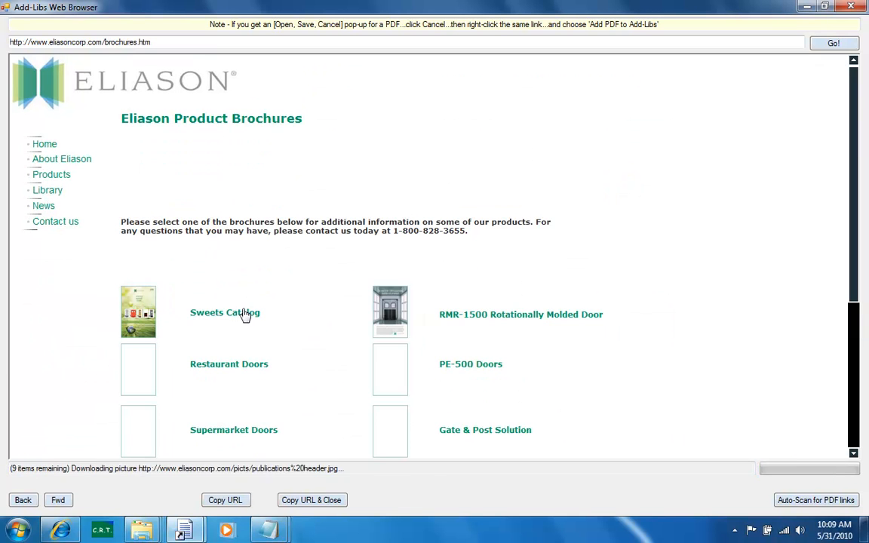
{"action": "left_click", "coordinate": [224, 312]}
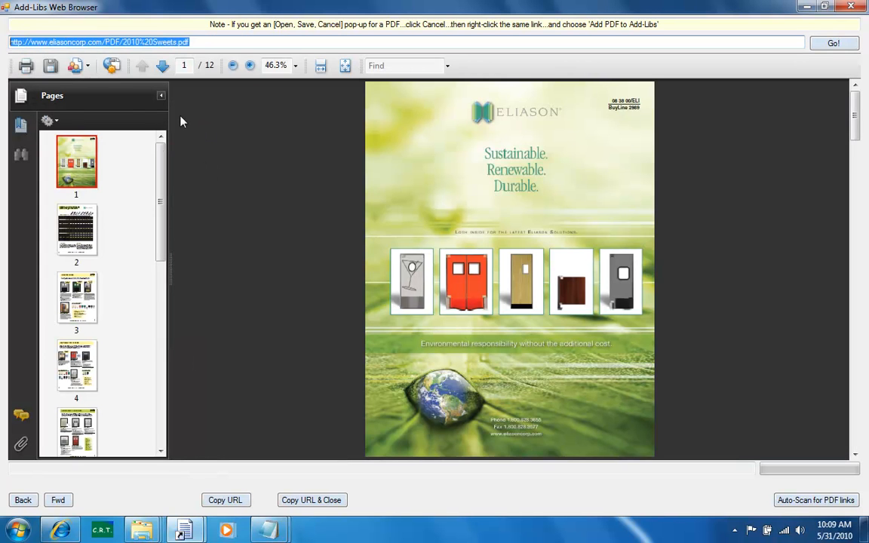
{"action": "mouse_move", "coordinate": [197, 224]}
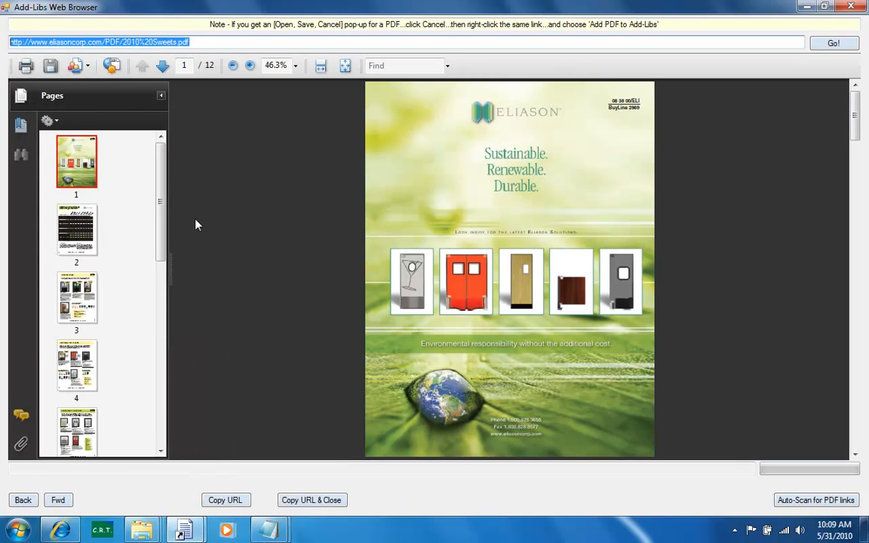
{"action": "mouse_move", "coordinate": [311, 500]}
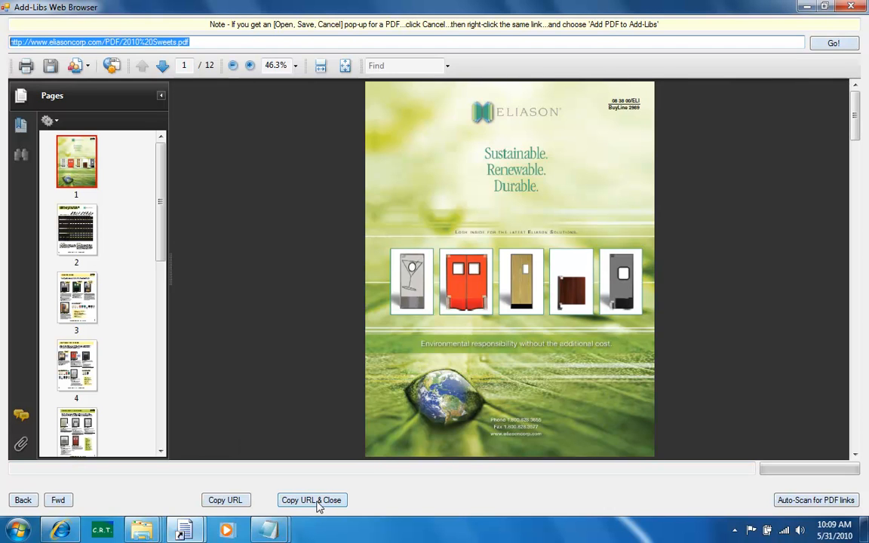
{"action": "mouse_move", "coordinate": [312, 507]}
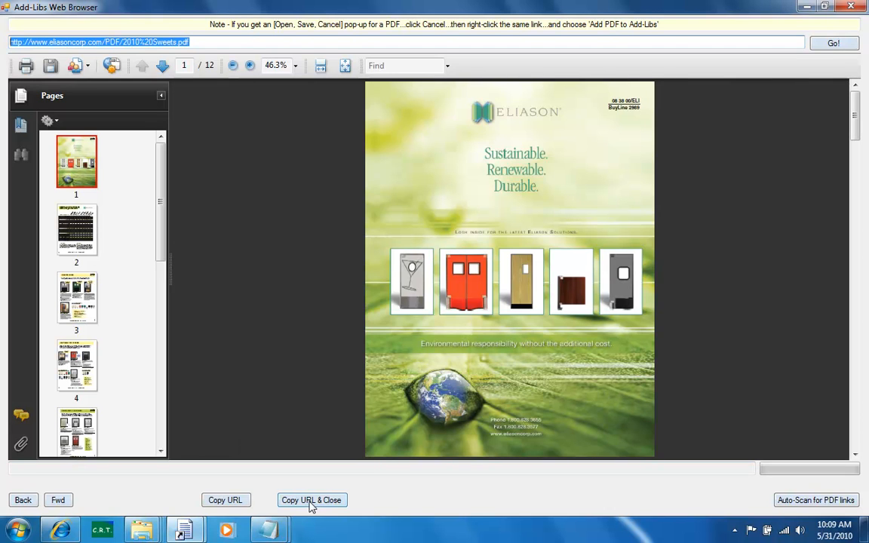
{"action": "left_click", "coordinate": [311, 501]}
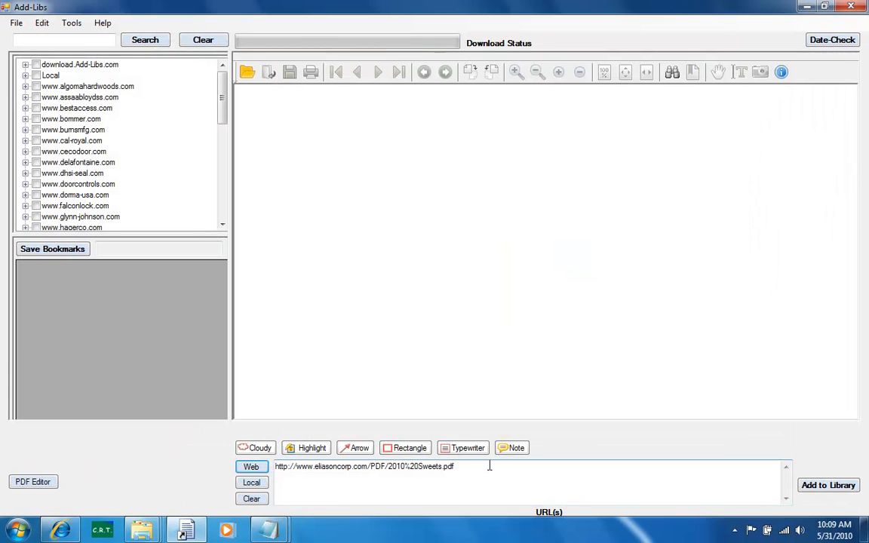
- Add the selected Eliason Sweets catalogue URL to the library
{"action": "triple_click", "coordinate": [365, 466]}
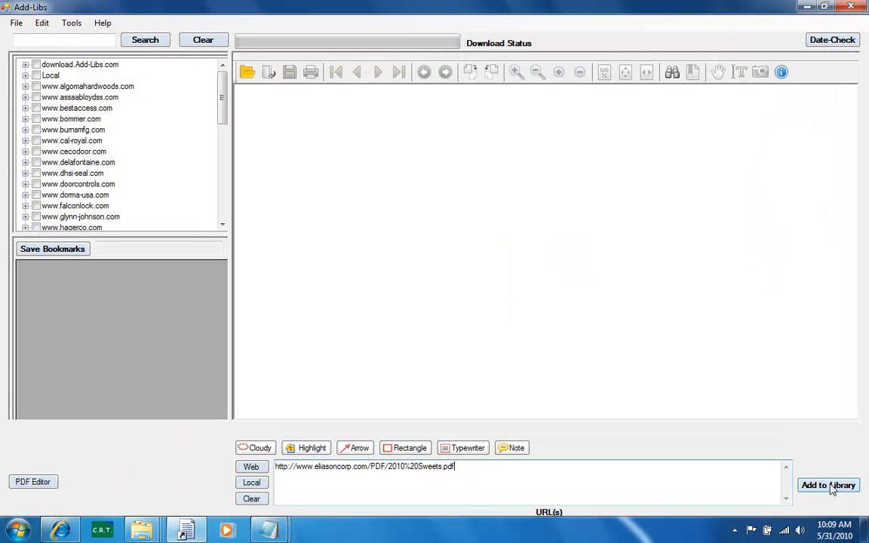
{"action": "left_click", "coordinate": [79, 63]}
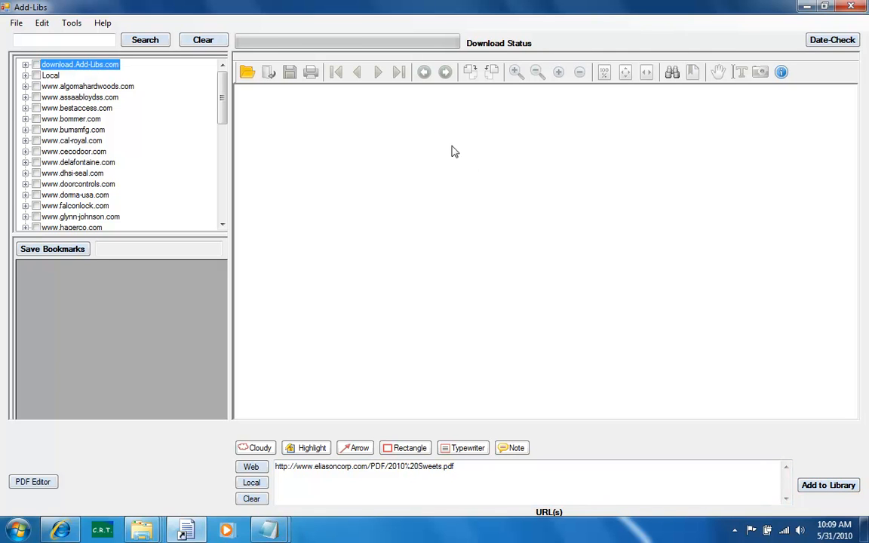
{"action": "mouse_move", "coordinate": [322, 50]}
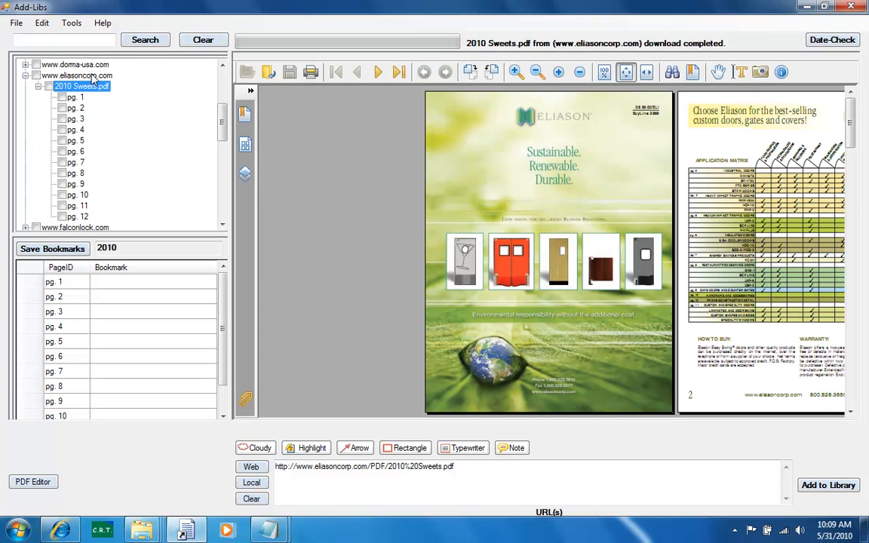
- Show page 3, Industrial Doors, of 2010 Sweets.pdf from the library tree
{"action": "left_click", "coordinate": [76, 75]}
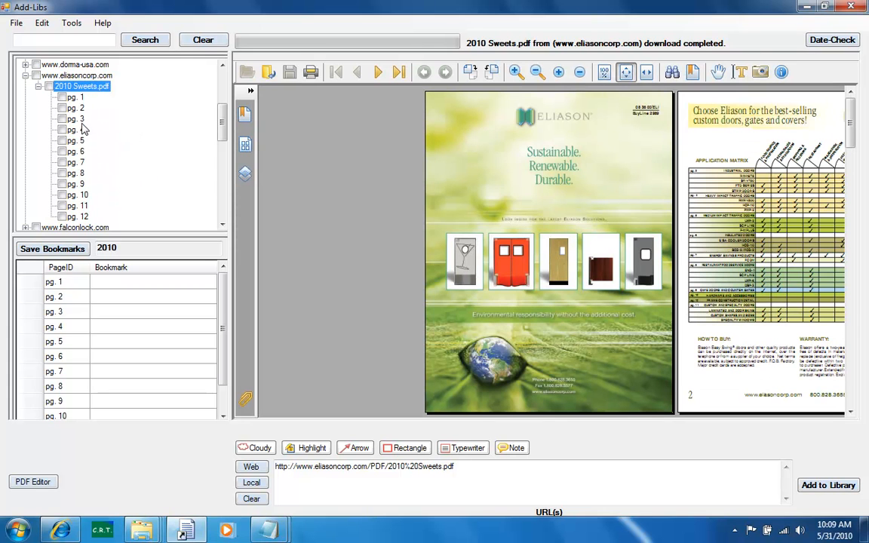
{"action": "left_click", "coordinate": [75, 118]}
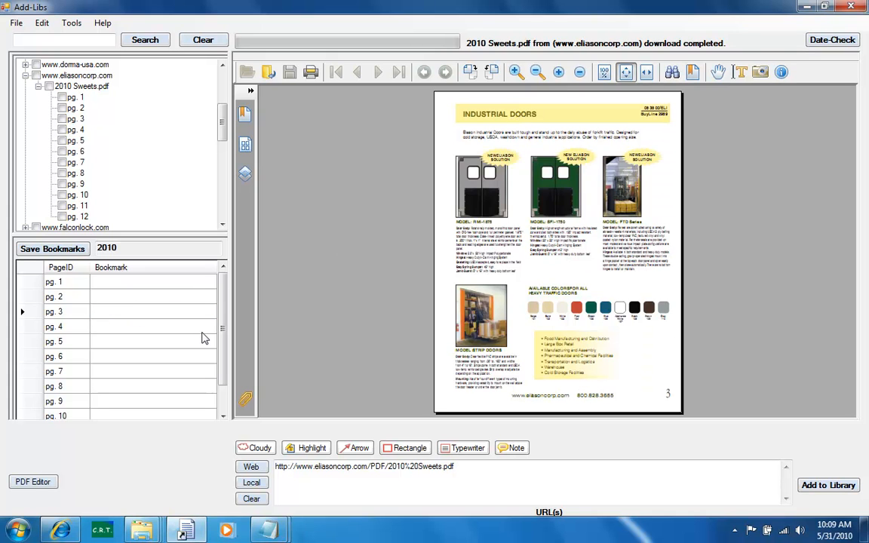
{"action": "mouse_move", "coordinate": [92, 311]}
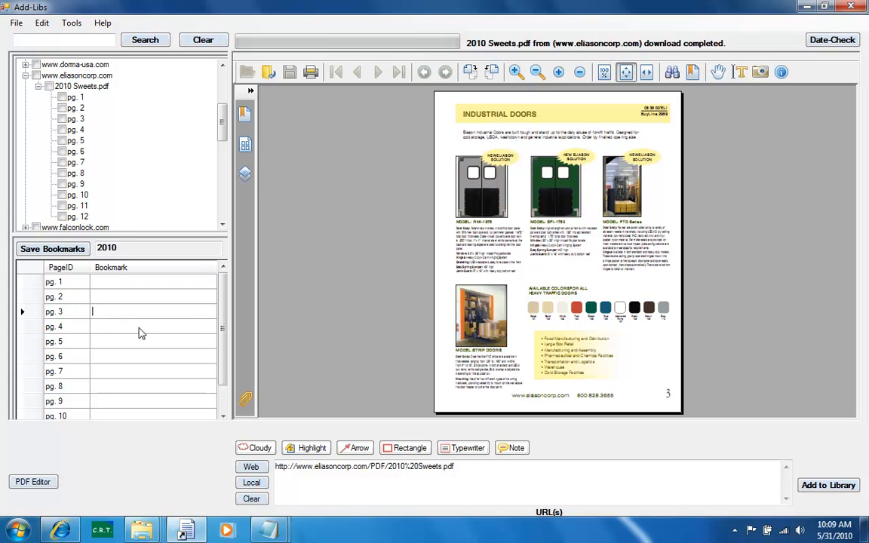
- Bookmark page 3 as 'Industrial', save the bookmarks and agree to publish them to the cloud
{"action": "type", "text": "Industrial"}
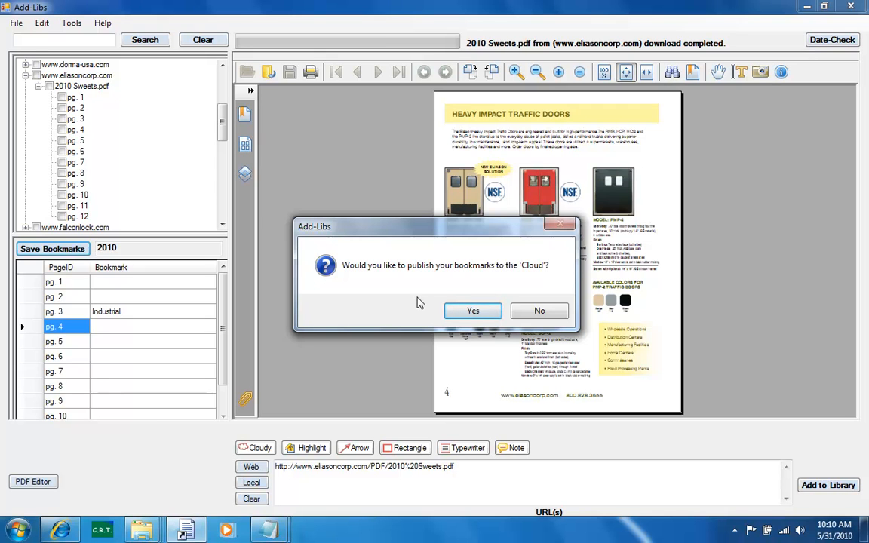
{"action": "mouse_move", "coordinate": [423, 286]}
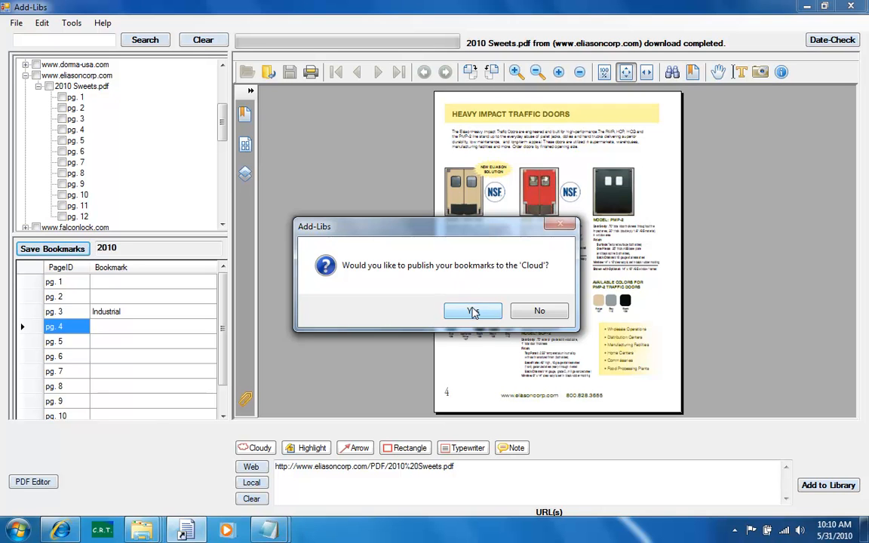
{"action": "left_click", "coordinate": [472, 311]}
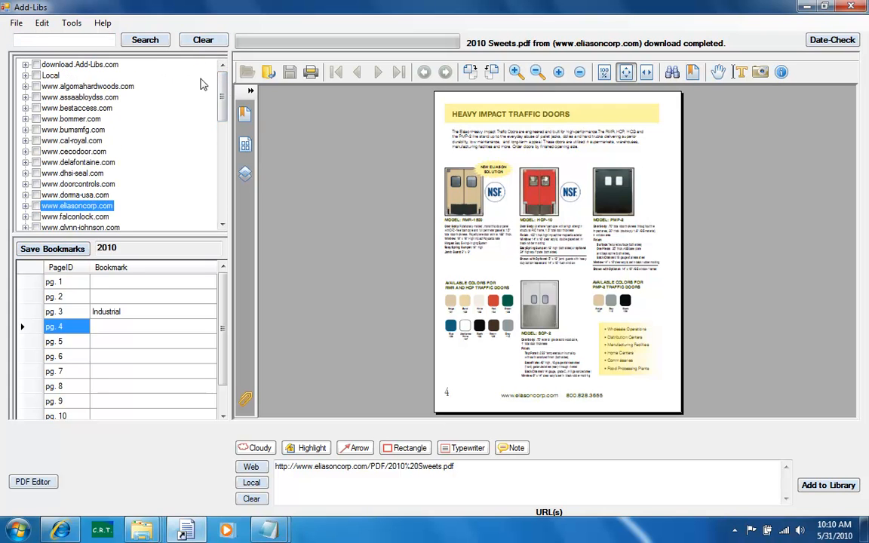
- Tick the Steel Stiffened Core Doors and Drywall Frames pages of Curries_Catalog.pdf for merging
{"action": "left_click", "coordinate": [25, 64]}
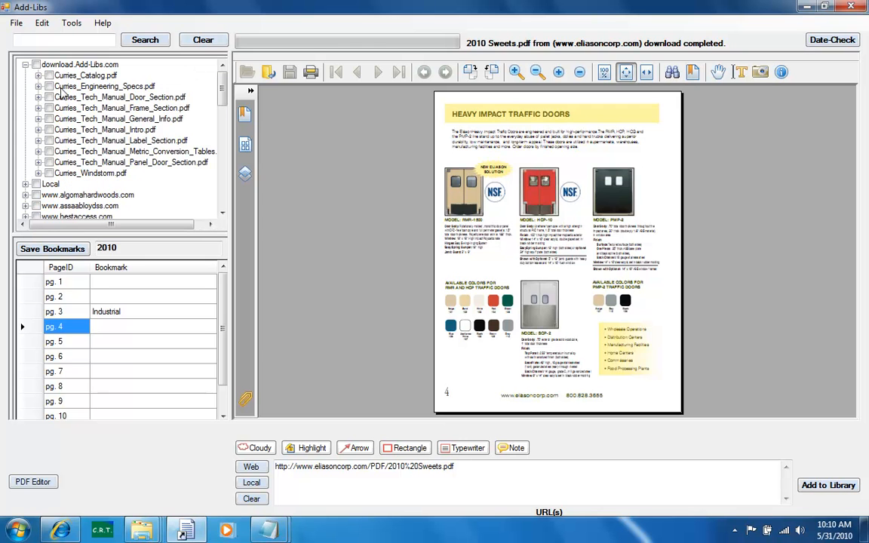
{"action": "left_click", "coordinate": [39, 75]}
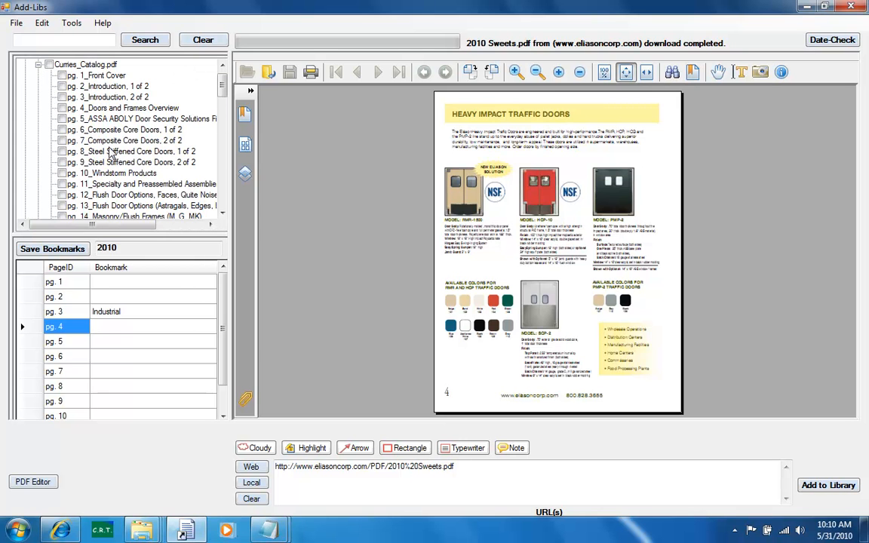
{"action": "left_click", "coordinate": [126, 130]}
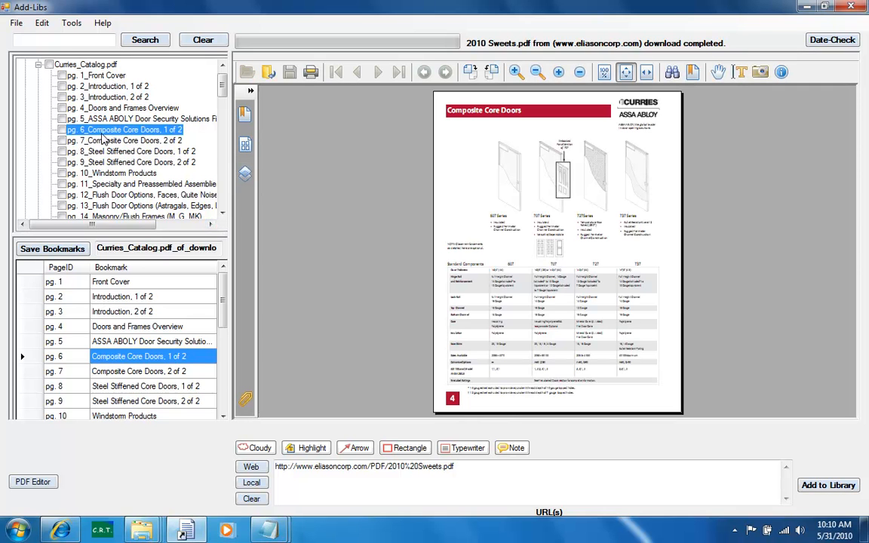
{"action": "left_click", "coordinate": [64, 130]}
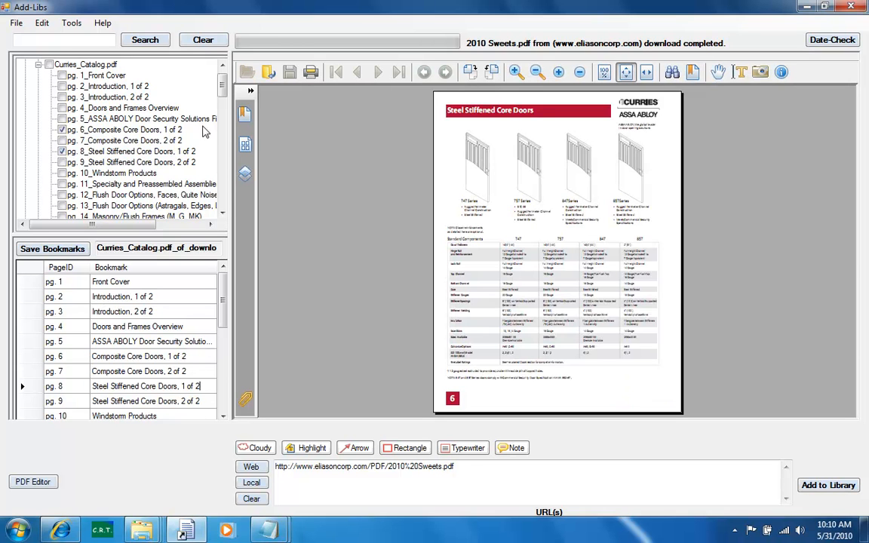
{"action": "scroll", "scroll_direction": "down", "scroll_amount": 3}
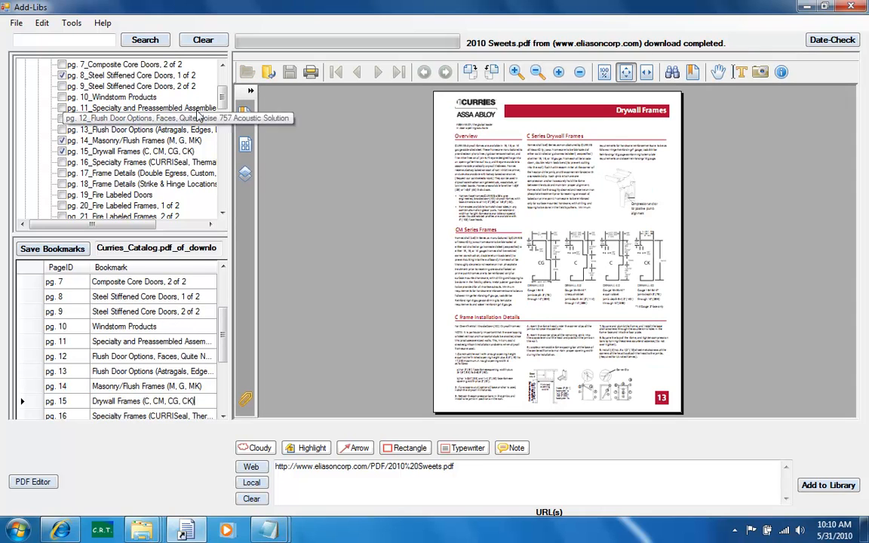
{"action": "left_click", "coordinate": [144, 401]}
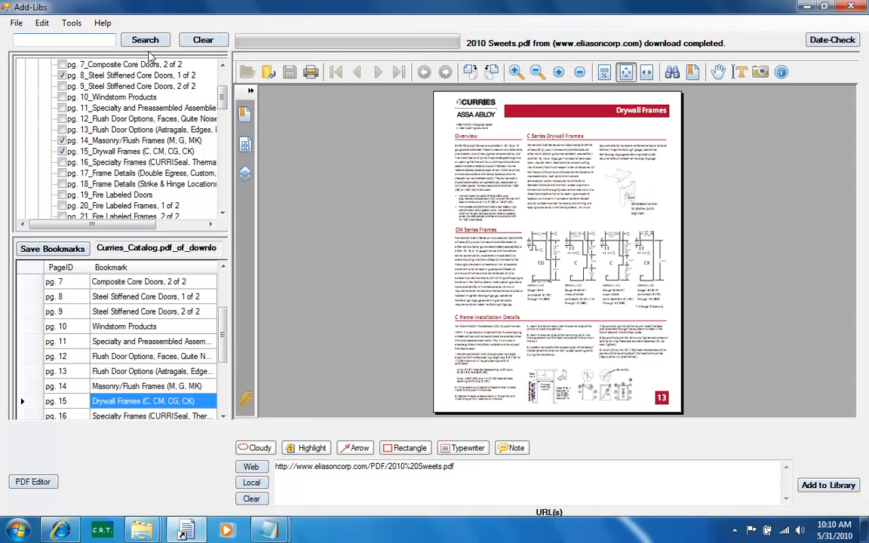
- Search PC-5 to tick the Novodor FD 1/3 Hour page, then reach 2010 Sweets page 3 in the cleared tree
{"action": "type", "text": "PC-5"}
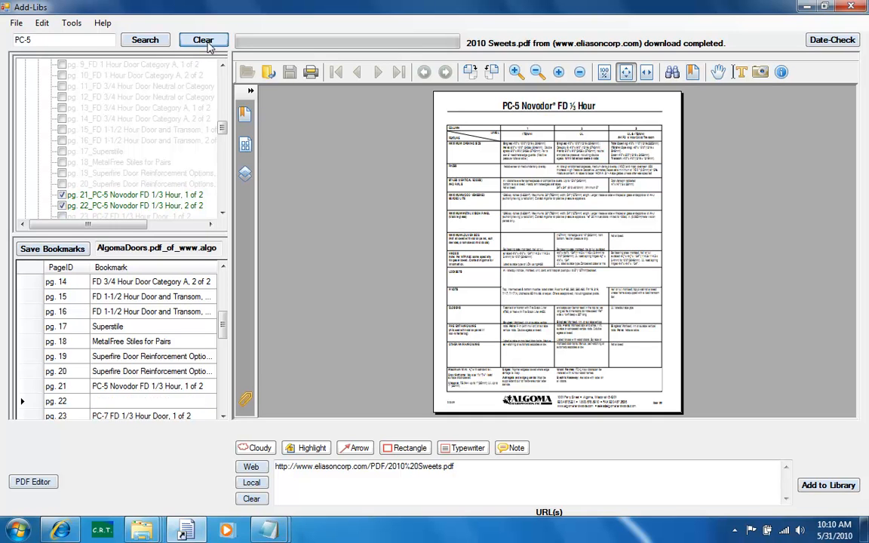
{"action": "left_click", "coordinate": [202, 40]}
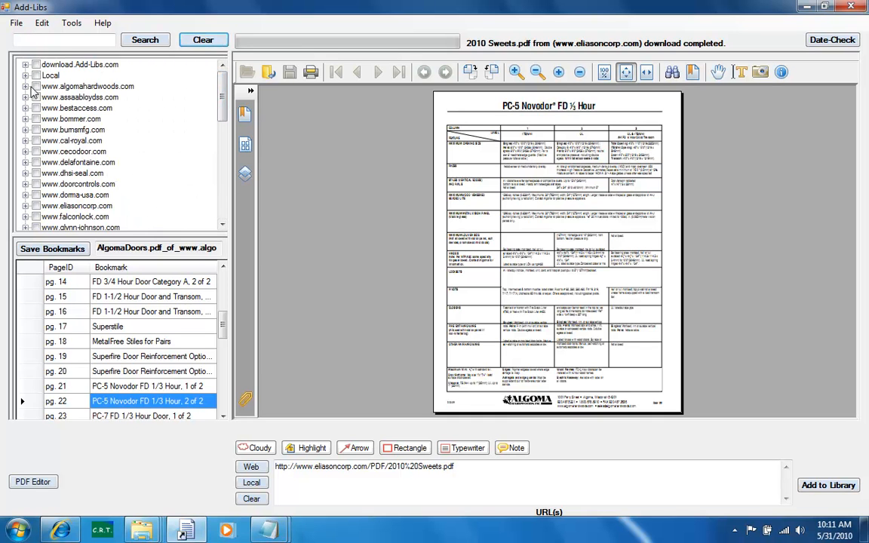
{"action": "left_click", "coordinate": [26, 86]}
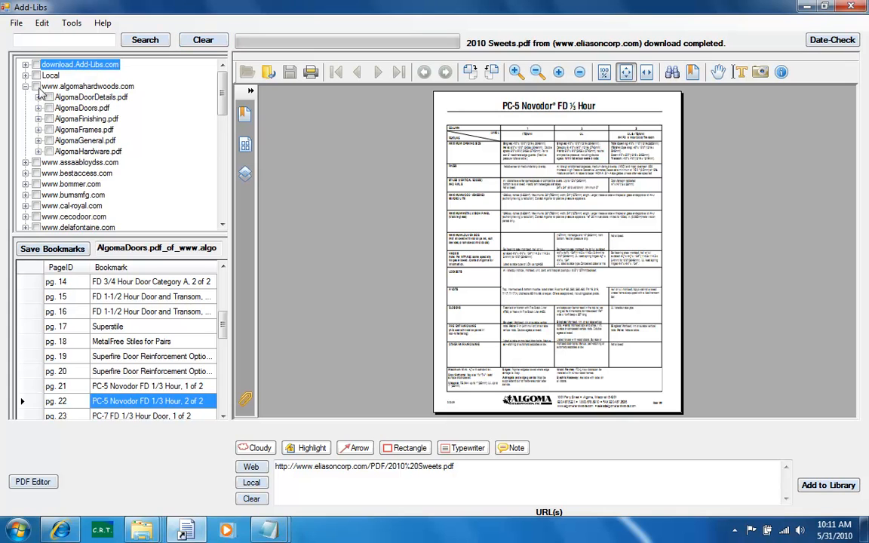
{"action": "left_click", "coordinate": [39, 97]}
{"action": "type", "text": "Industrial"}
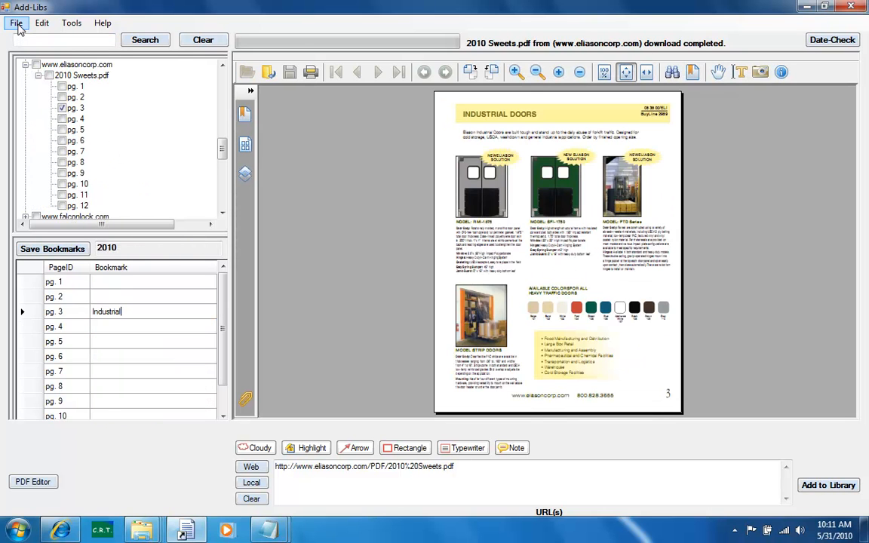
- Generate a merged PDF of the checked pages, saved as Test
{"action": "left_click", "coordinate": [15, 23]}
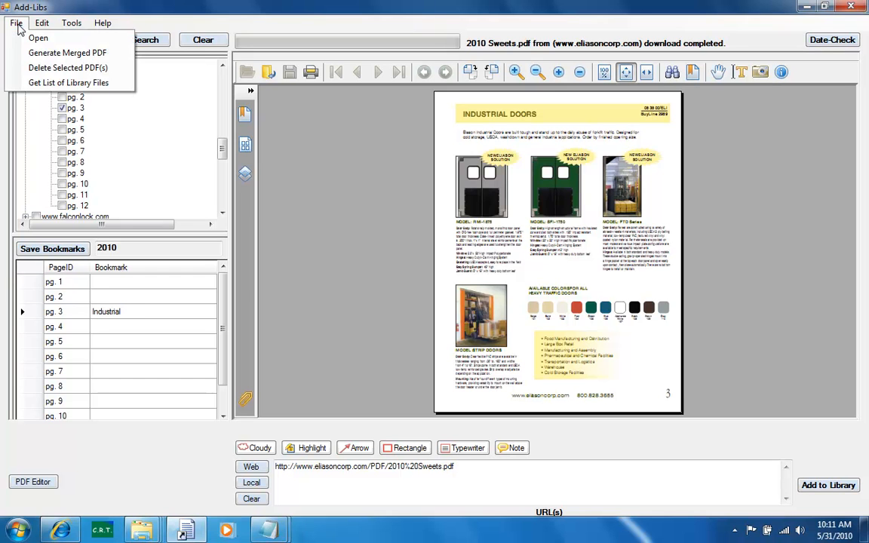
{"action": "mouse_move", "coordinate": [66, 53]}
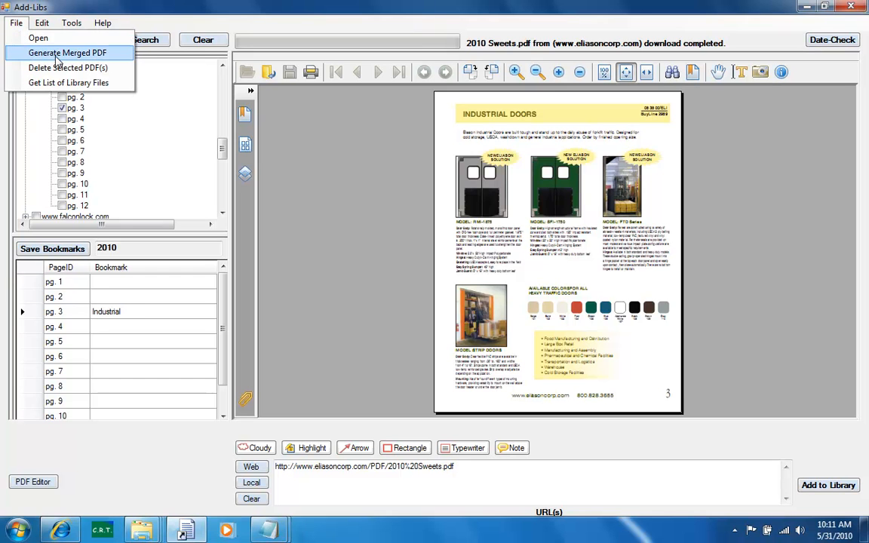
{"action": "left_click", "coordinate": [66, 53]}
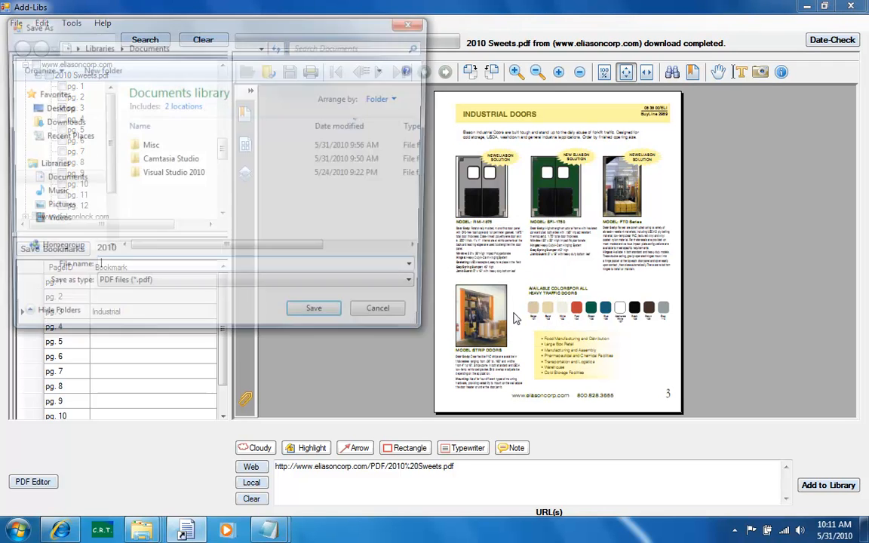
{"action": "type", "text": "Test"}
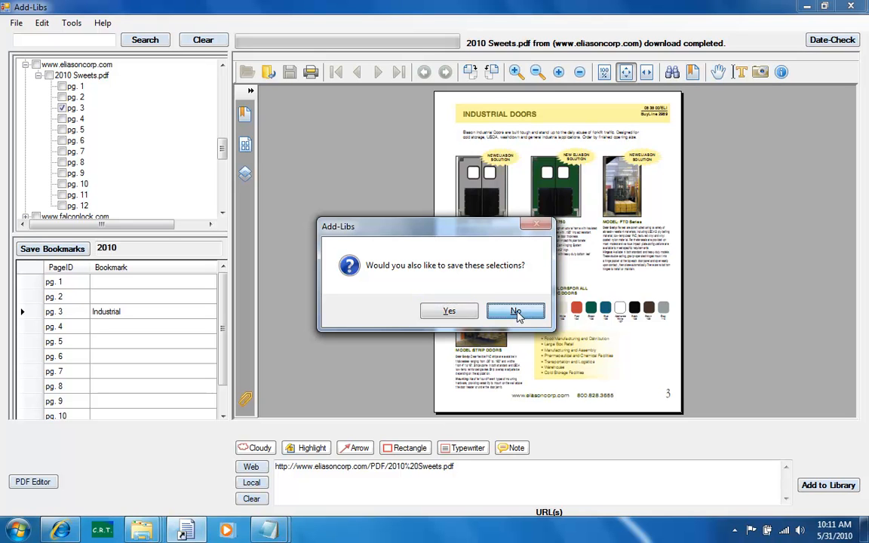
- Decline saving the selections and page through the merged PDF back to Composite Core Doors
{"action": "left_click", "coordinate": [516, 310]}
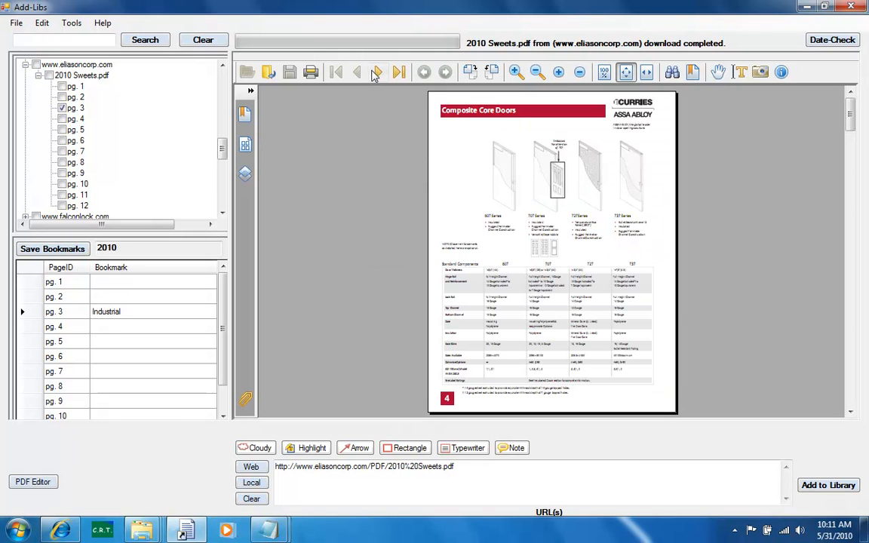
{"action": "left_click", "coordinate": [378, 72]}
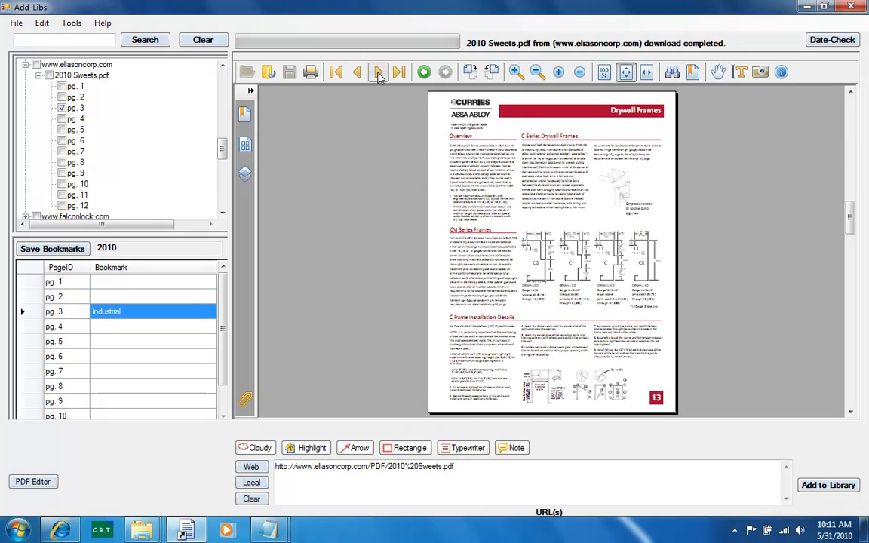
{"action": "left_click", "coordinate": [379, 73]}
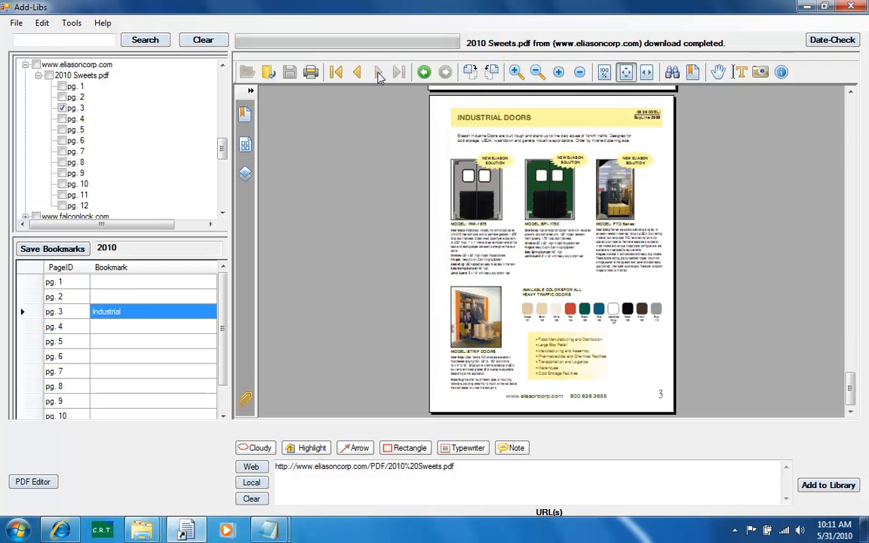
{"action": "left_click", "coordinate": [377, 72]}
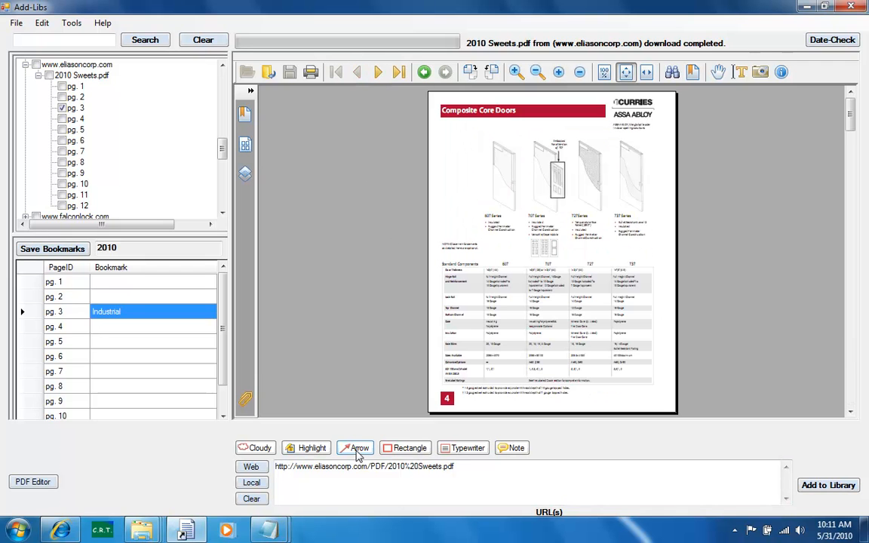
- Draw an arrow annotation pointing at the door diagram, then continue to the Wood Details page
{"action": "left_click", "coordinate": [355, 447]}
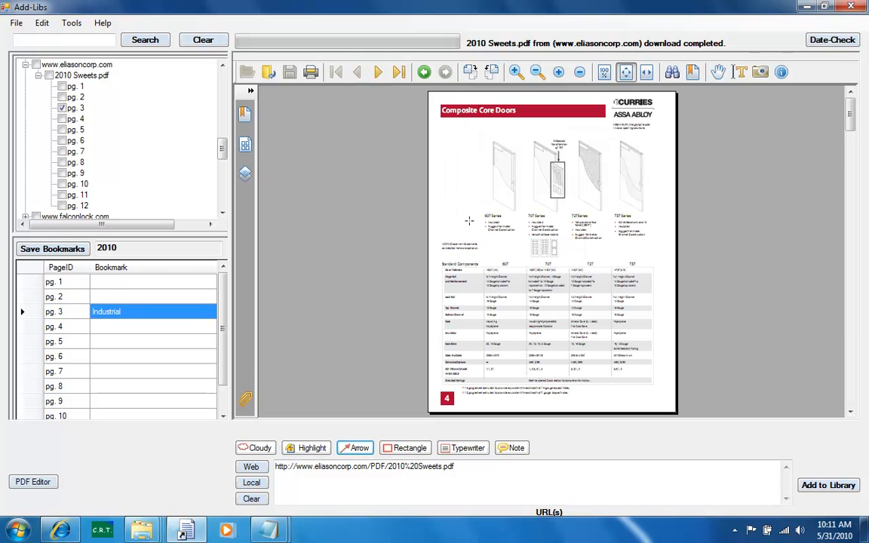
{"action": "left_click_drag", "start_coordinate": [469, 220], "coordinate": [525, 179]}
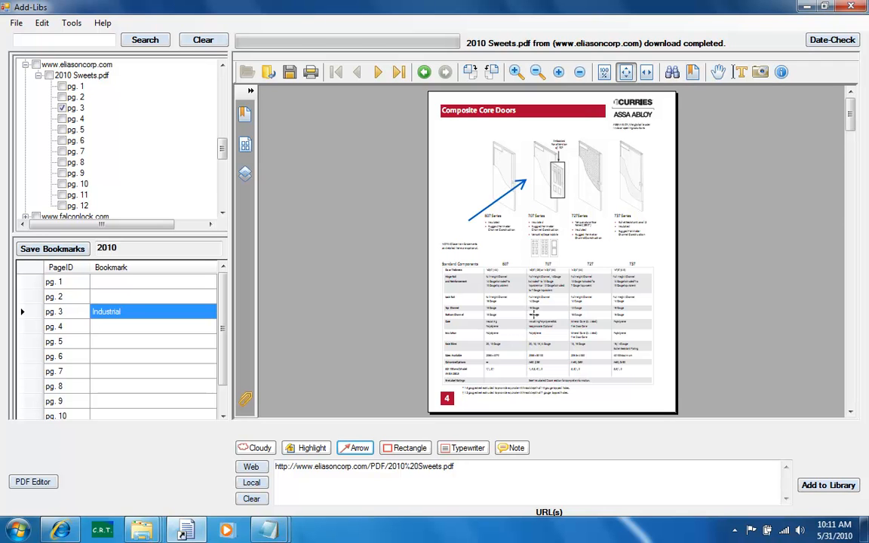
{"action": "left_click", "coordinate": [377, 72]}
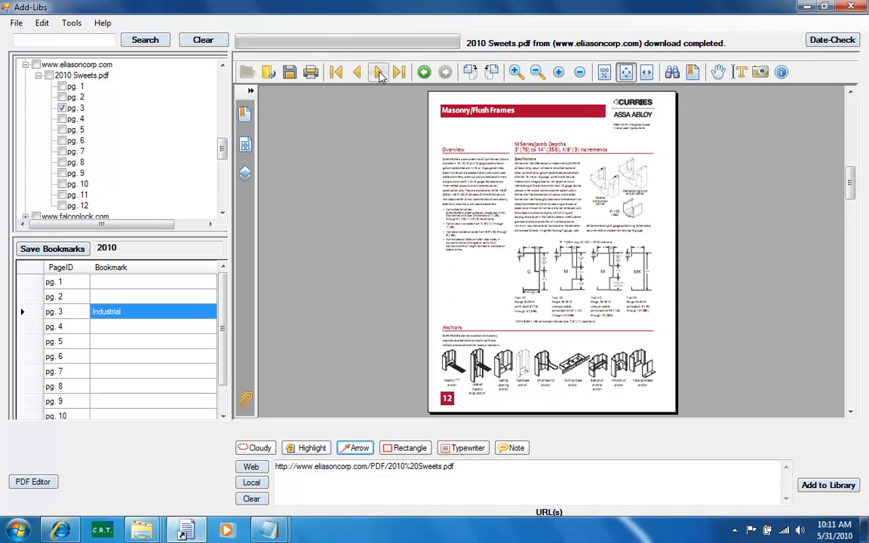
{"action": "left_click", "coordinate": [377, 72]}
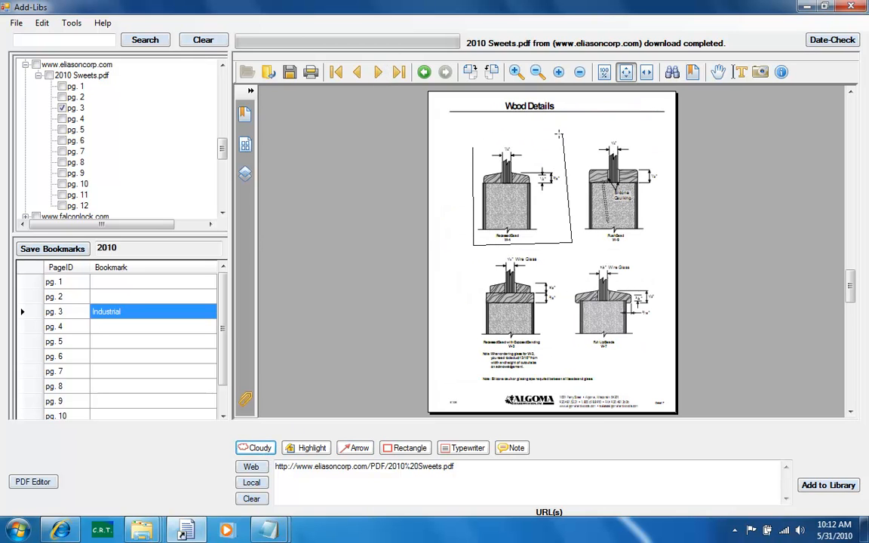
- Draw a cloud around the upper-left Wood Details drawing, then launch the merged Test PDF from Documents
{"action": "left_click_drag", "start_coordinate": [471, 144], "coordinate": [574, 244]}
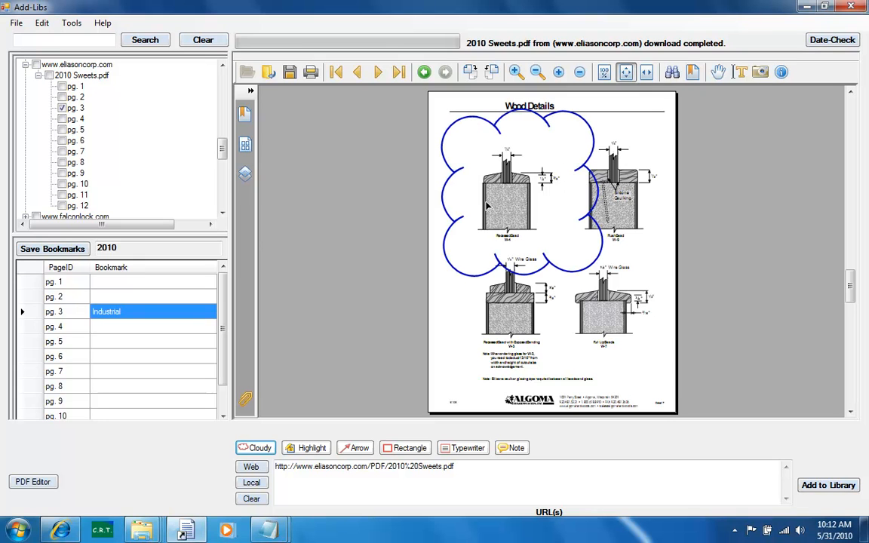
{"action": "mouse_move", "coordinate": [445, 413]}
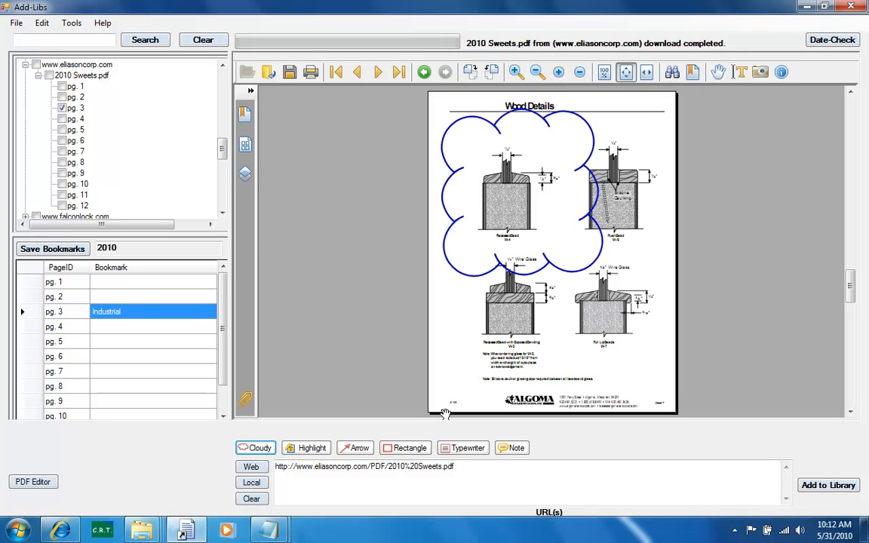
{"action": "mouse_move", "coordinate": [404, 188]}
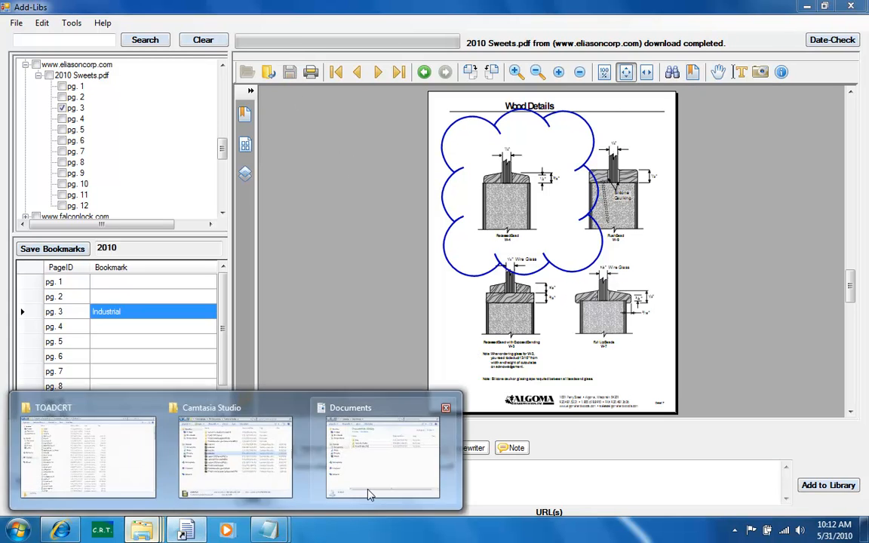
{"action": "left_click", "coordinate": [381, 456]}
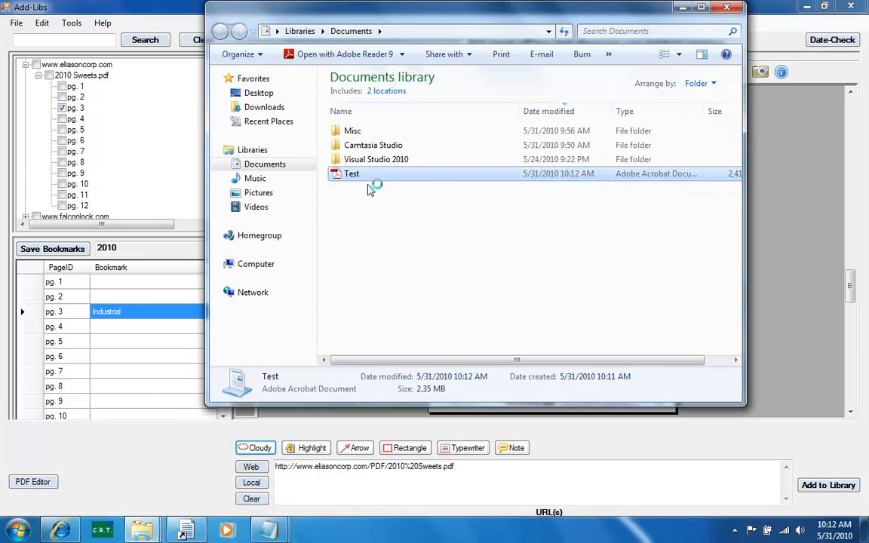
{"action": "double_click", "coordinate": [351, 174]}
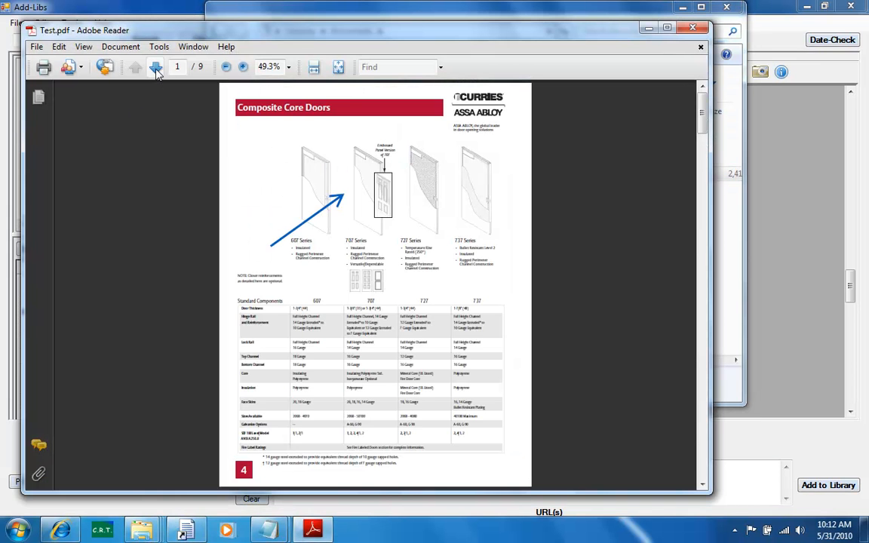
- Advance two pages to reach the Wood Details page showing the saved cloud markup
{"action": "left_click", "coordinate": [157, 67]}
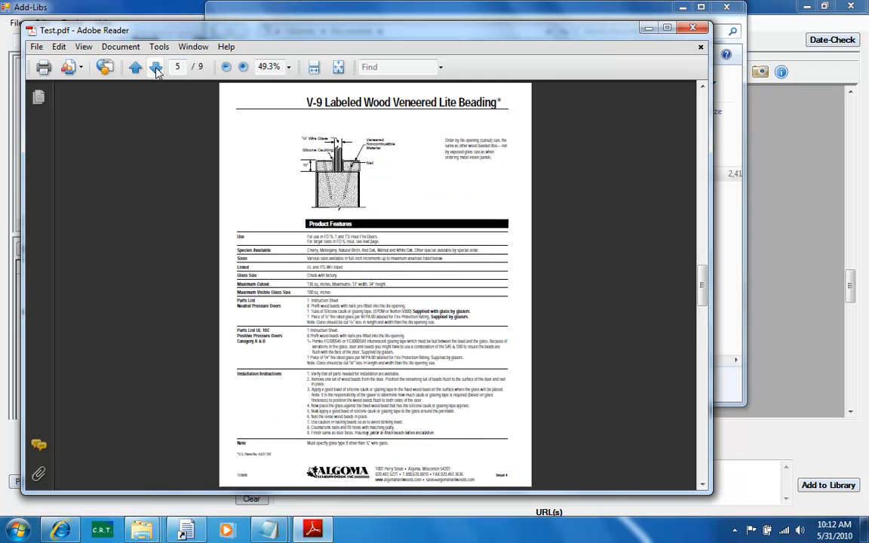
{"action": "left_click", "coordinate": [155, 66]}
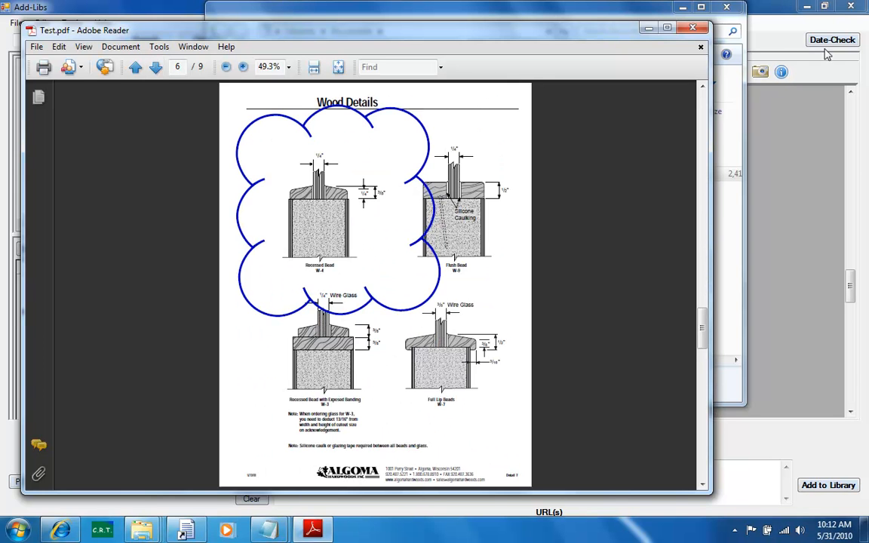